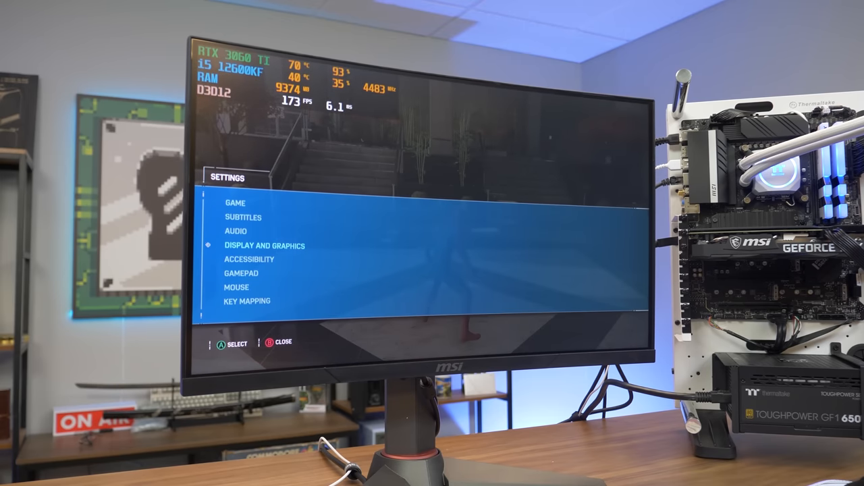
# Open Display and Graphics, showing 1920x1080 fullscreen resolution with AMD FSR 2.0 upscaling.
pyautogui.click(265, 245)
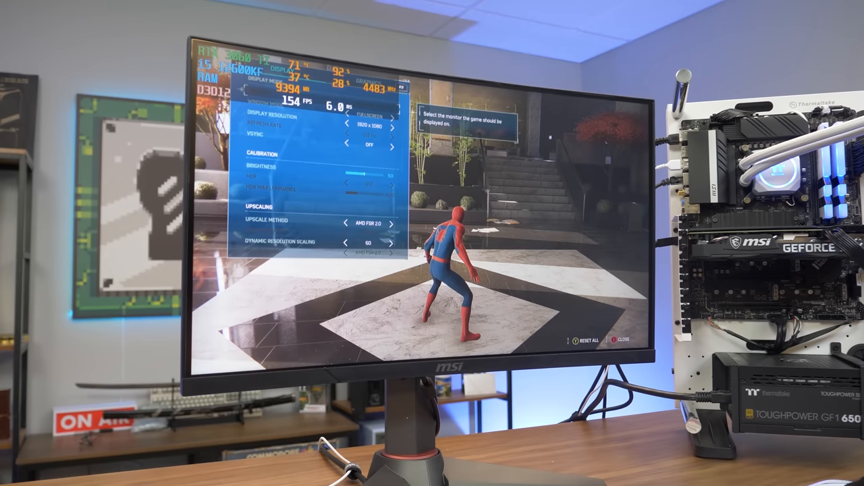